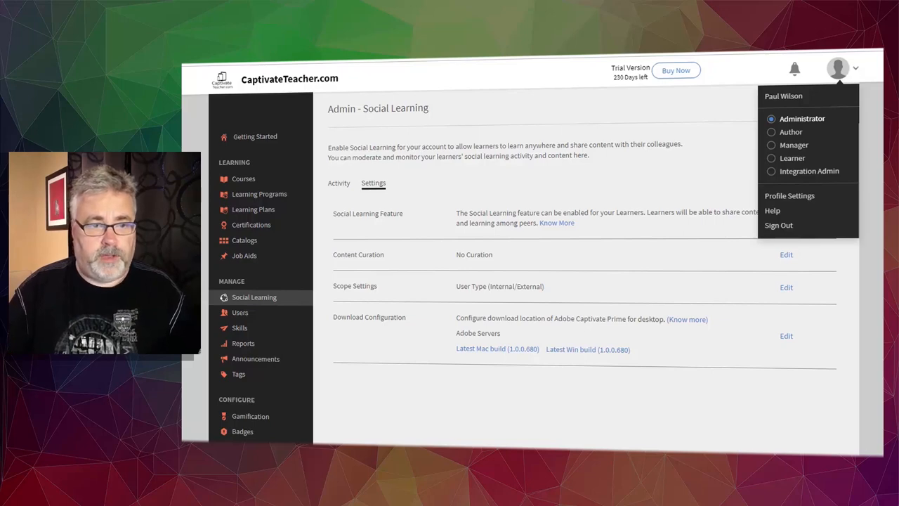
pyautogui.moveTo(253, 297)
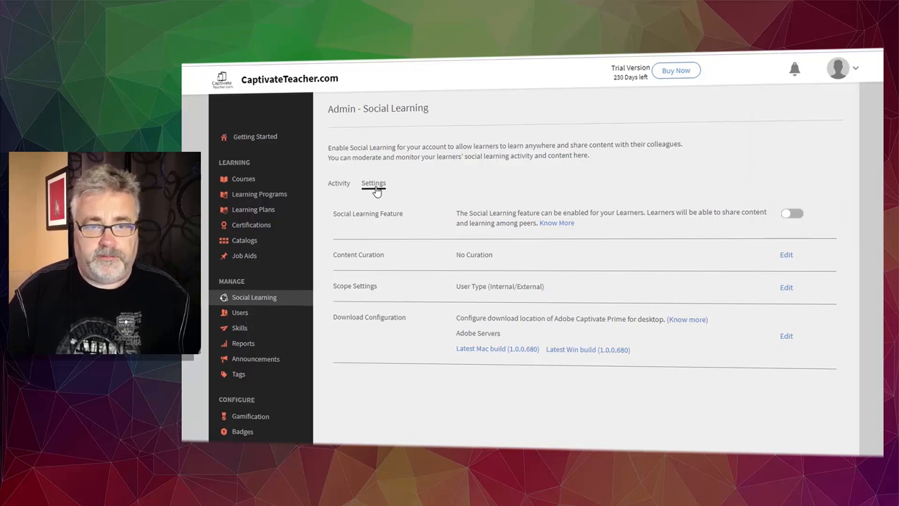
# Step: Switch on the Social Learning Feature and confirm enabling it for learners
pyautogui.click(792, 213)
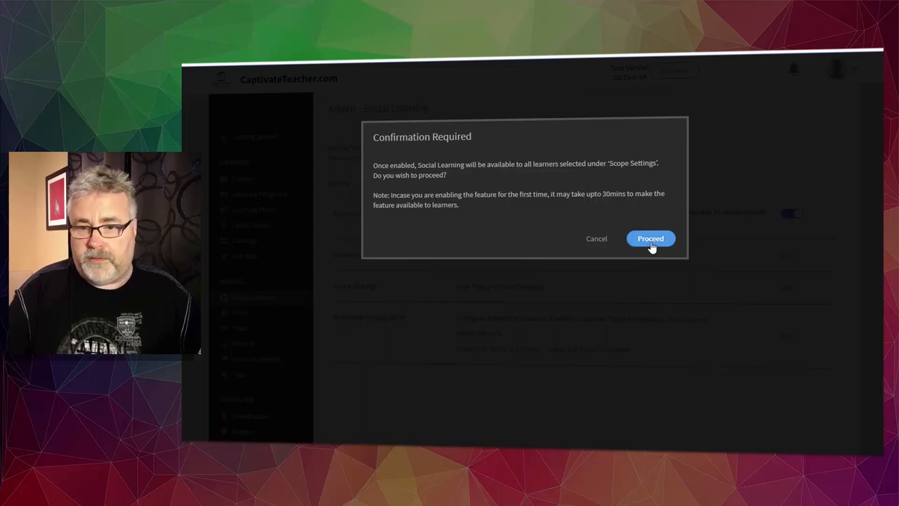
pyautogui.click(649, 239)
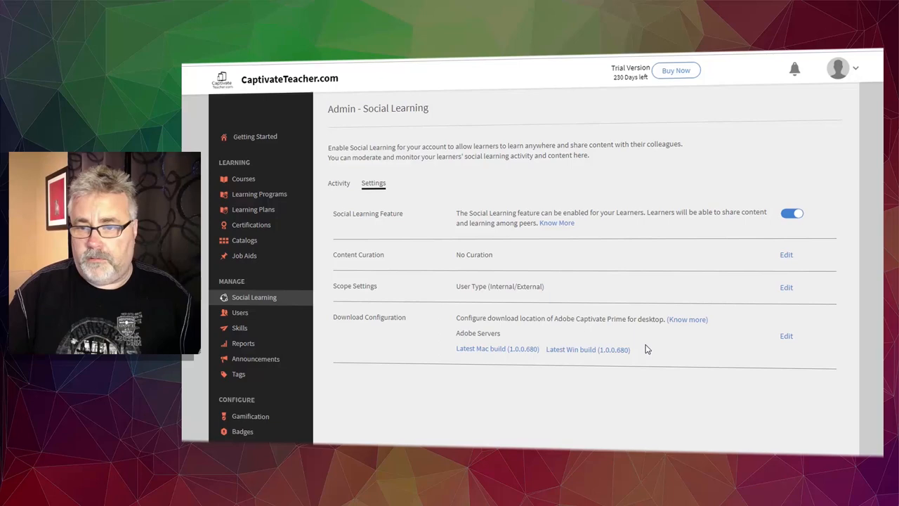
pyautogui.moveTo(634, 320)
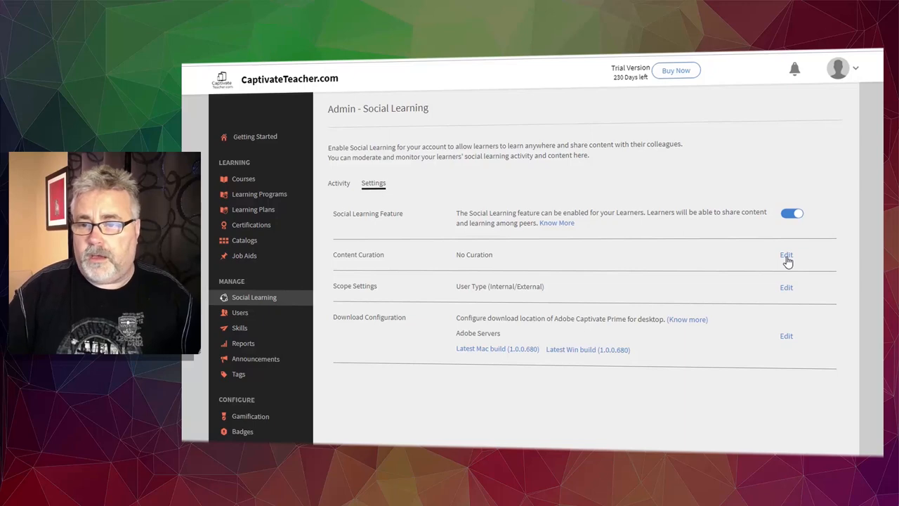
pyautogui.click(786, 254)
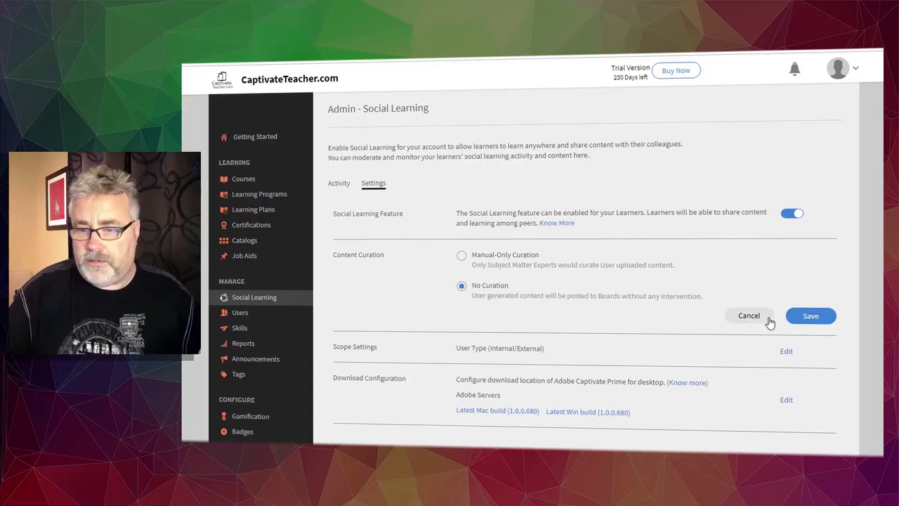
pyautogui.click(810, 315)
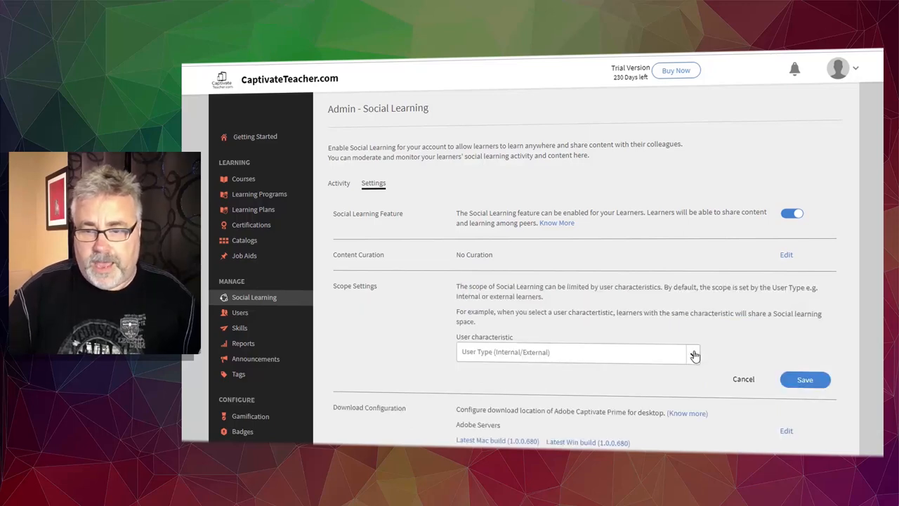
pyautogui.click(573, 351)
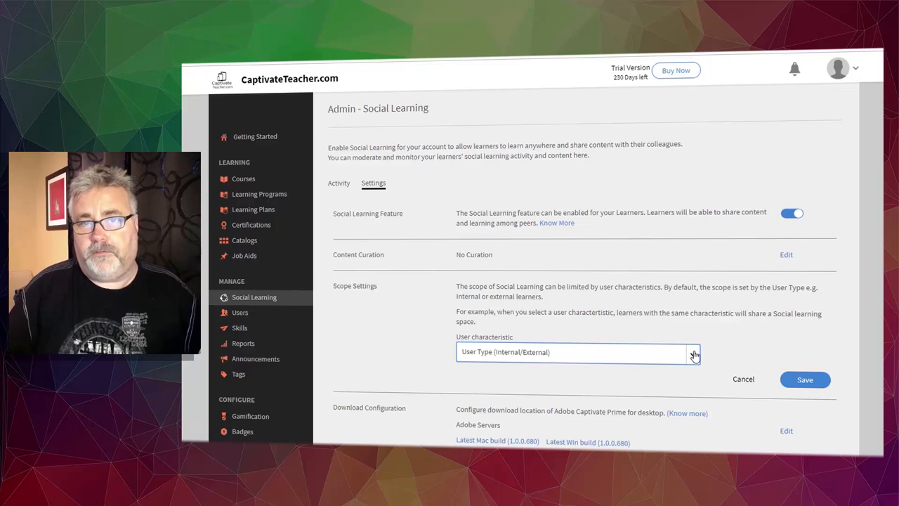
pyautogui.moveTo(716, 357)
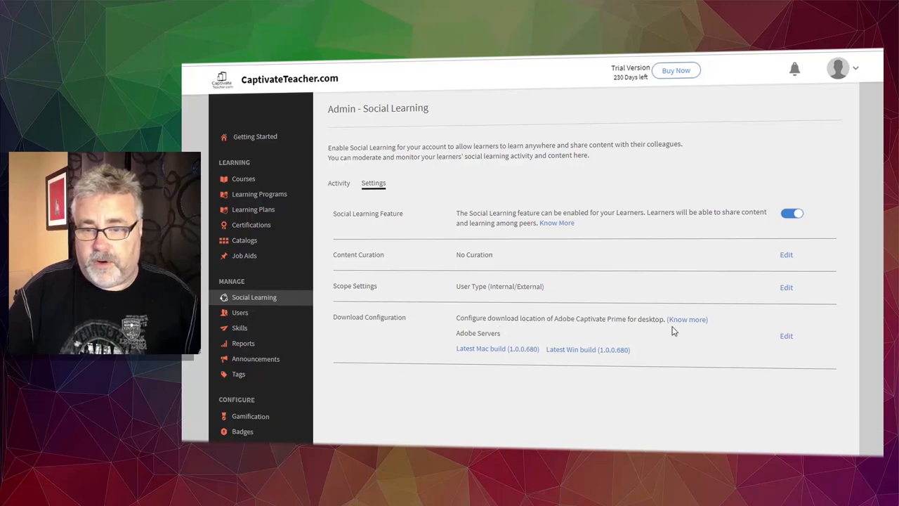
pyautogui.click(786, 334)
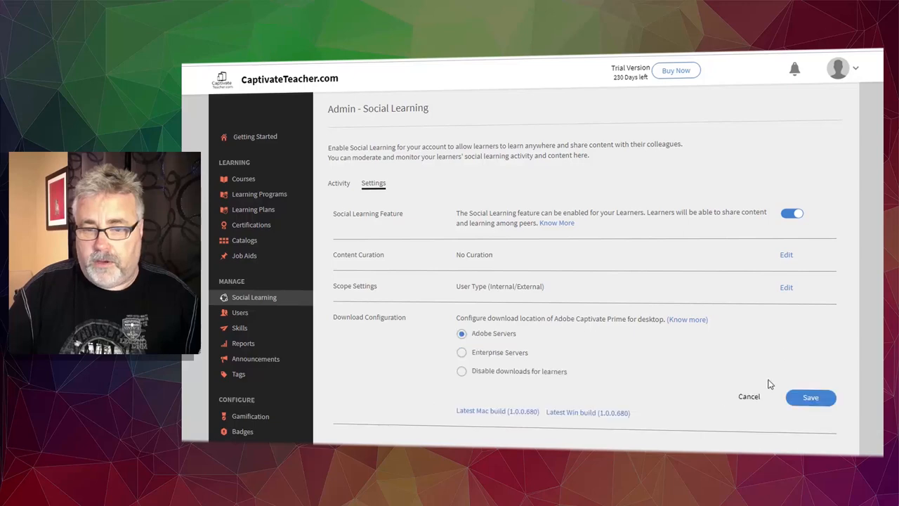
pyautogui.moveTo(526, 345)
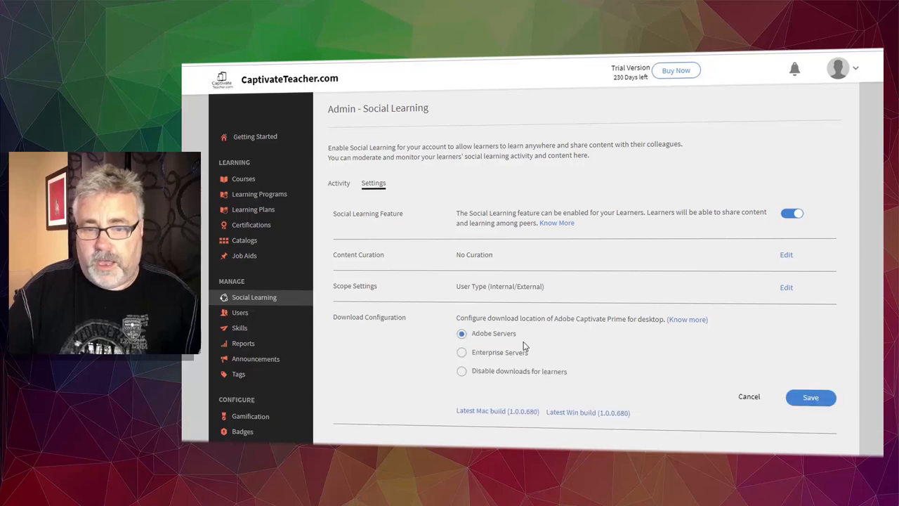
pyautogui.moveTo(508, 348)
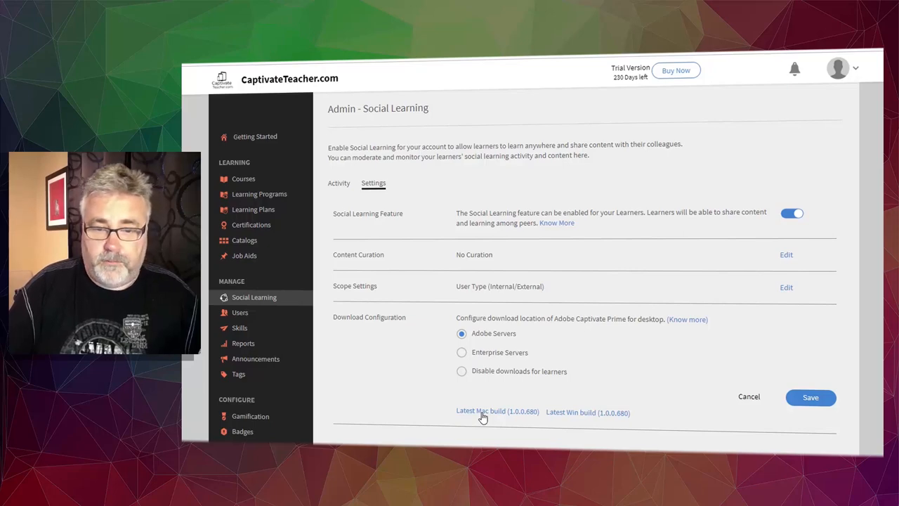
pyautogui.moveTo(599, 418)
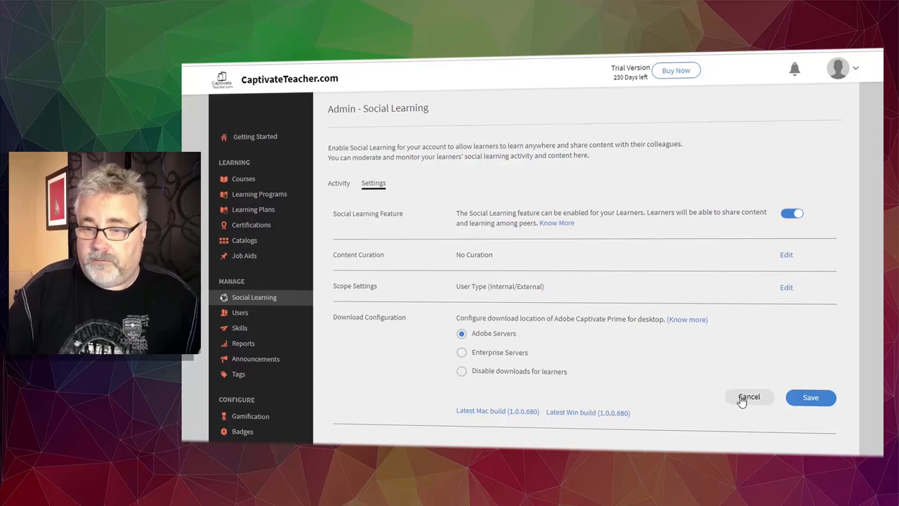
pyautogui.click(749, 396)
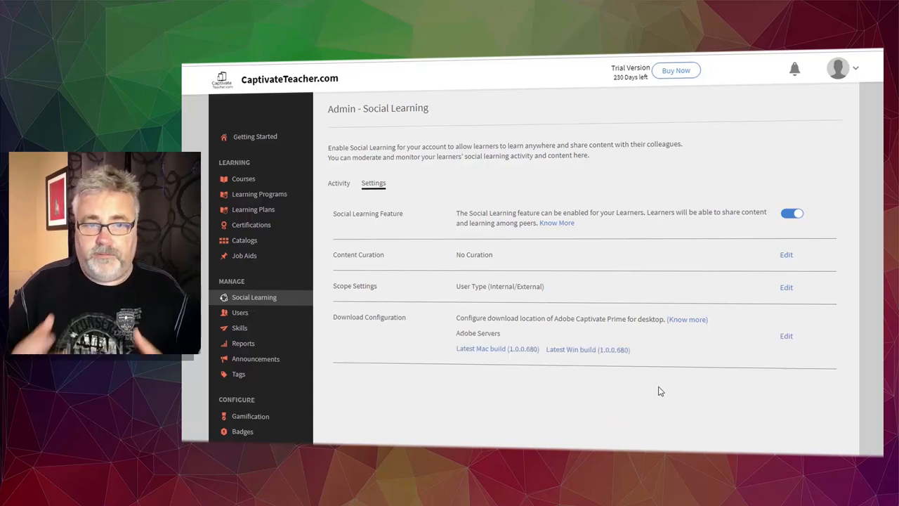
pyautogui.moveTo(648, 354)
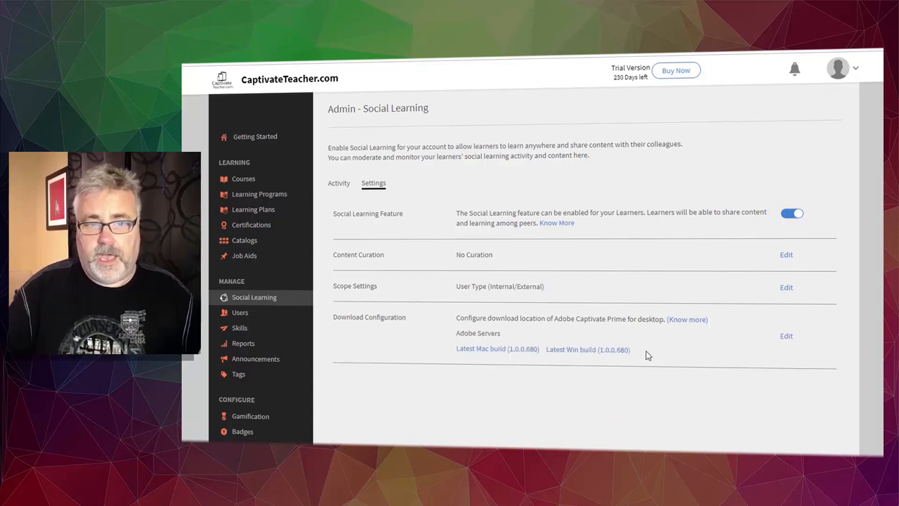
# Step: View Activity trends (2 new posts, 50% active users, 1 new board), then bring up the role menu
pyautogui.click(339, 182)
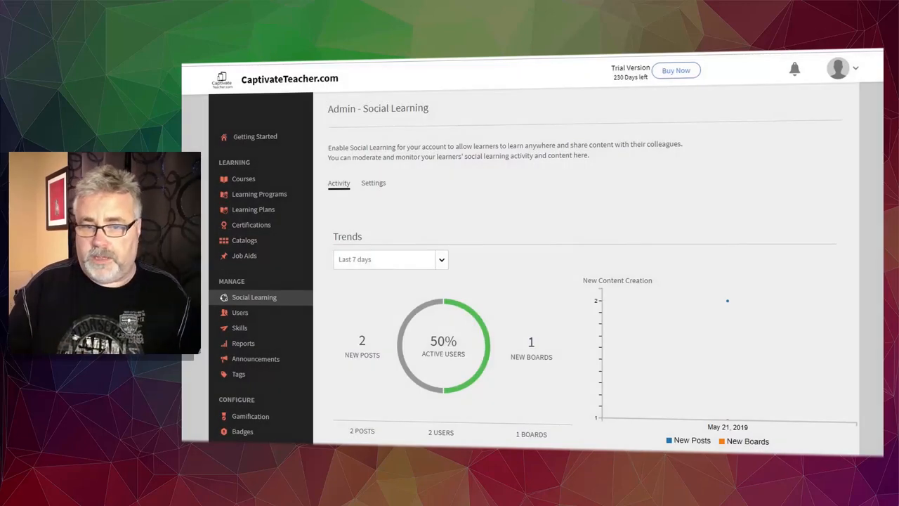
pyautogui.moveTo(553, 302)
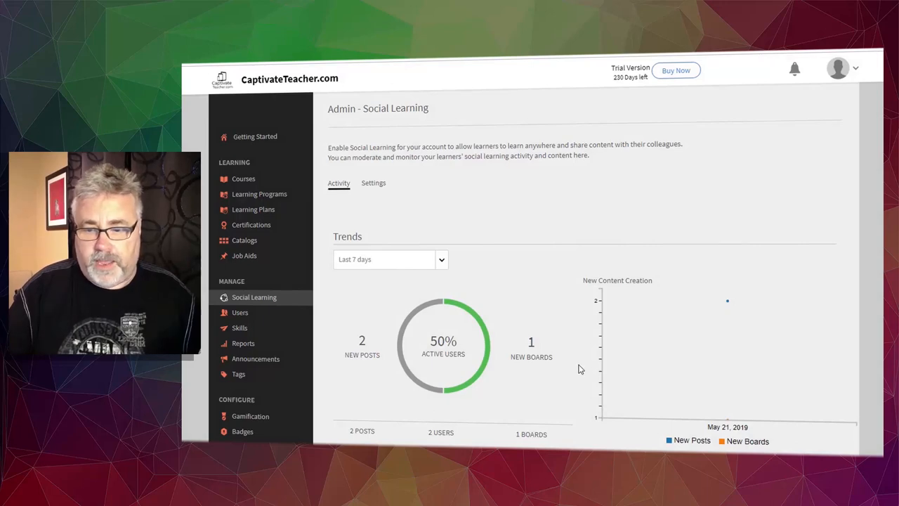
pyautogui.moveTo(586, 401)
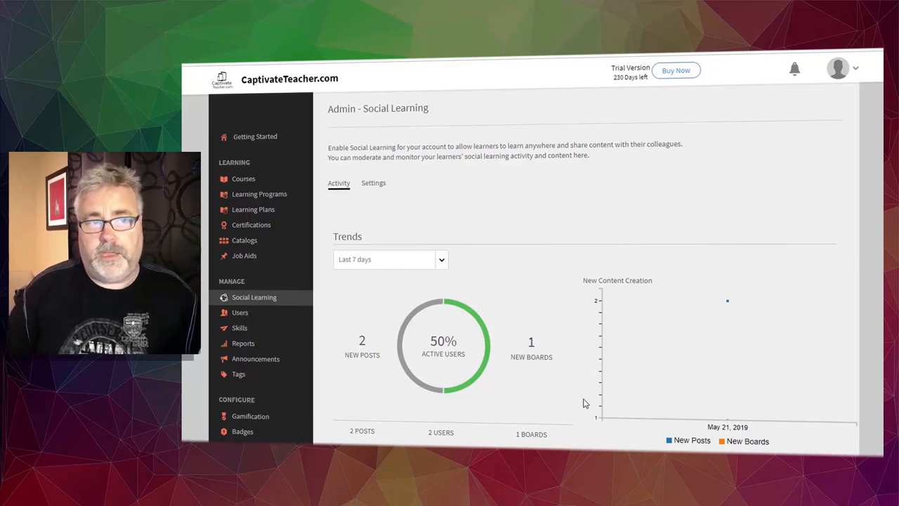
pyautogui.moveTo(569, 376)
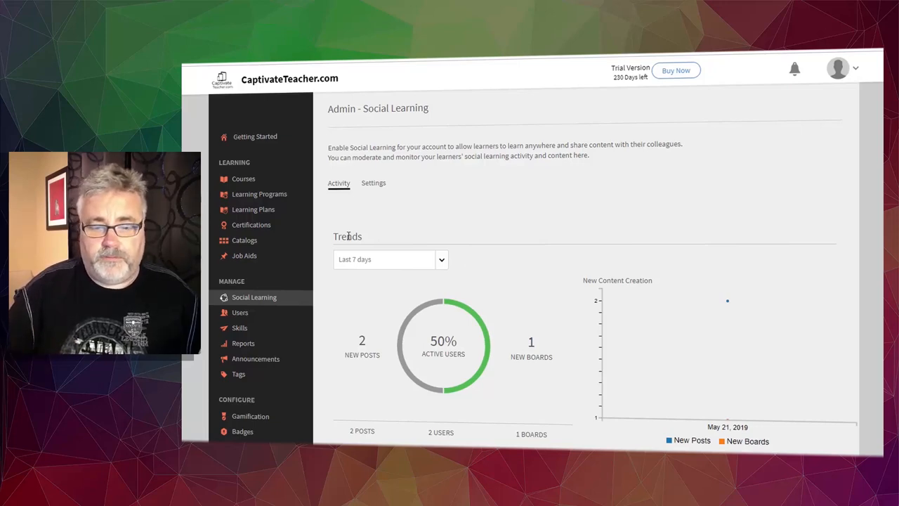
pyautogui.moveTo(462, 302)
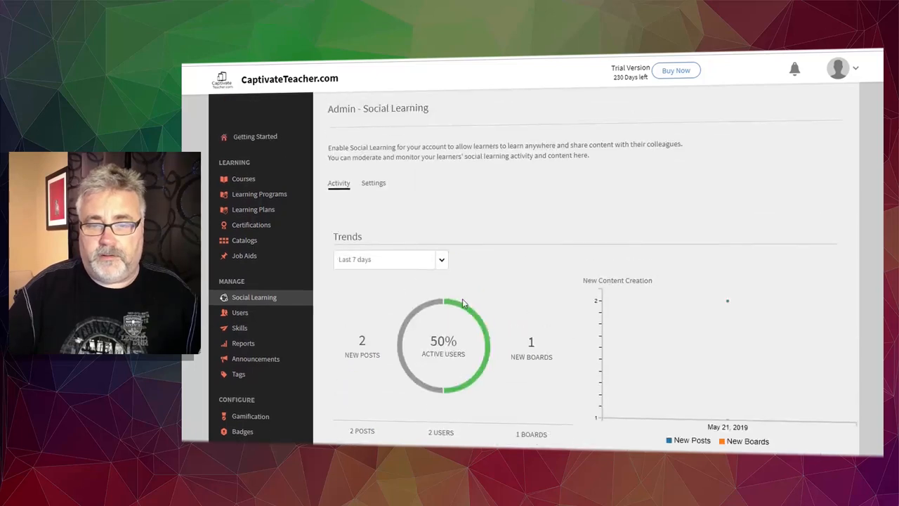
pyautogui.moveTo(406, 302)
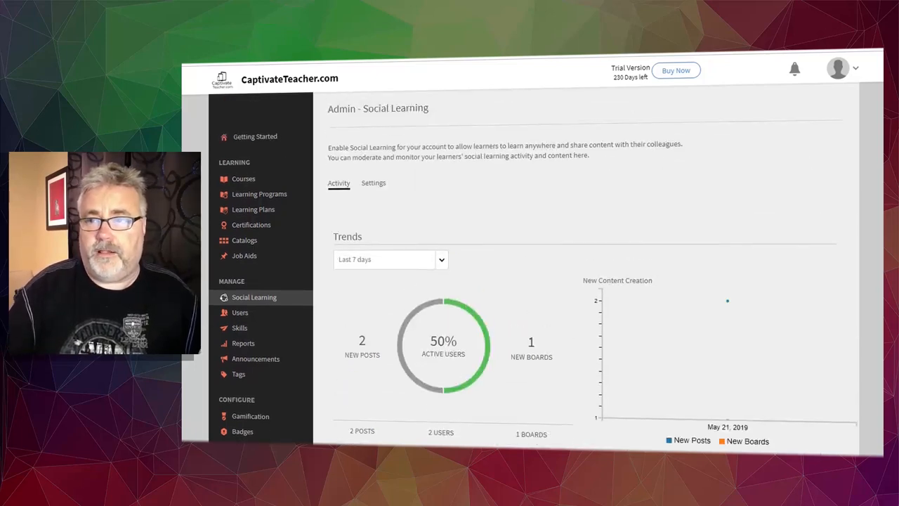
pyautogui.click(840, 68)
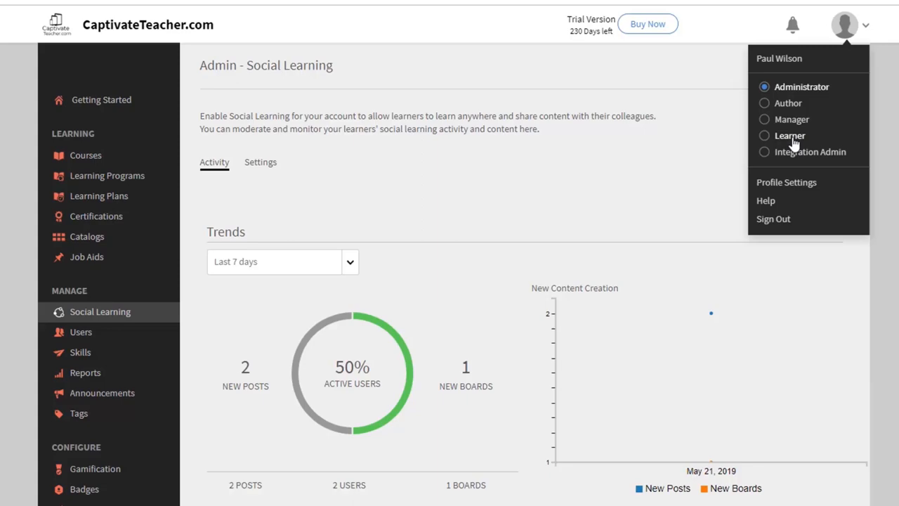
# Step: Switch to the Learner role and show My Boards, which lists no results yet
pyautogui.click(790, 135)
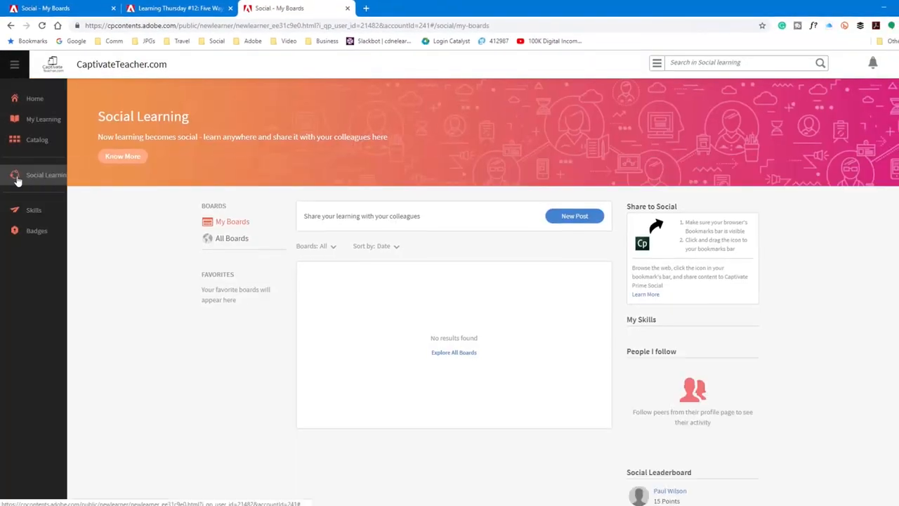
pyautogui.click(14, 65)
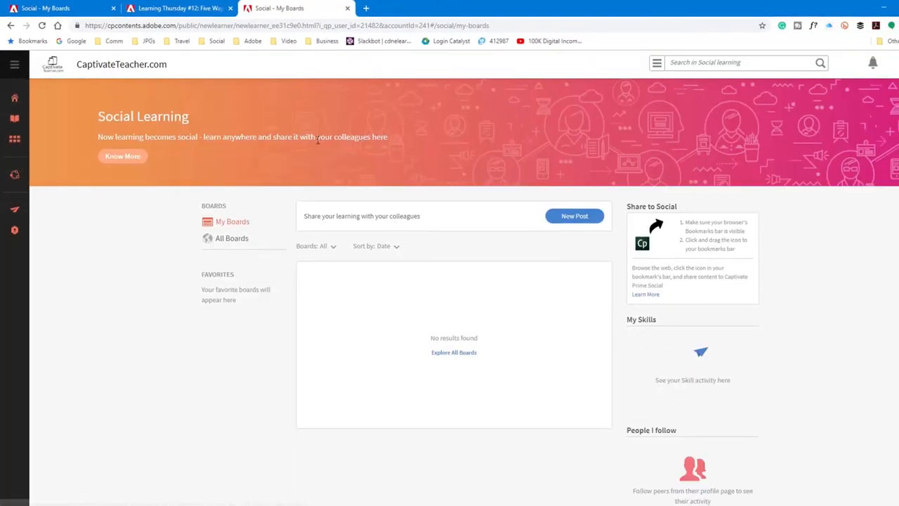
pyautogui.moveTo(561, 141)
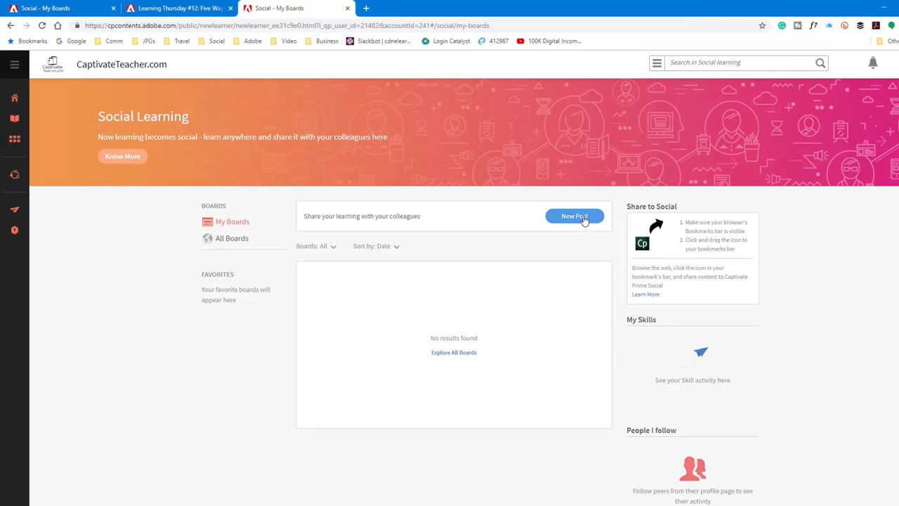
# Step: Draft a new post: "Here is the first entry in a new discussion group on LMS Tech." and start a new board
pyautogui.click(573, 216)
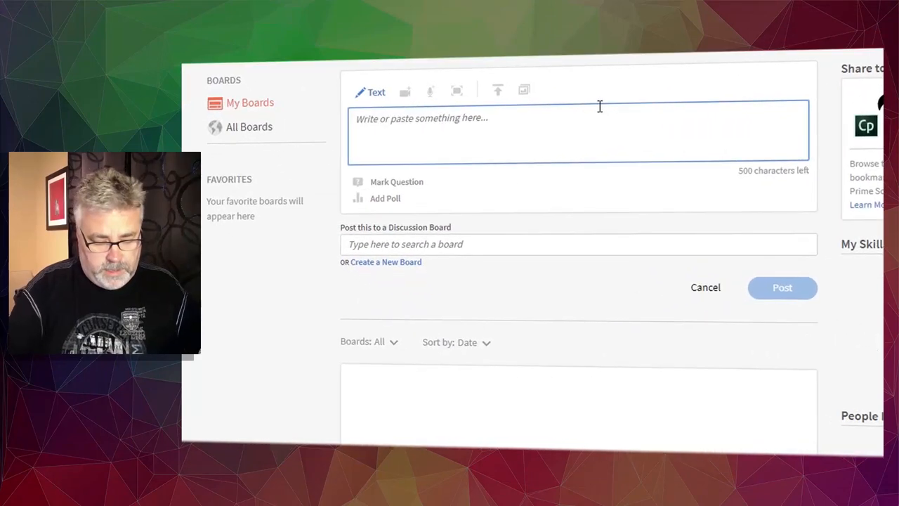
pyautogui.write('Here is the f')
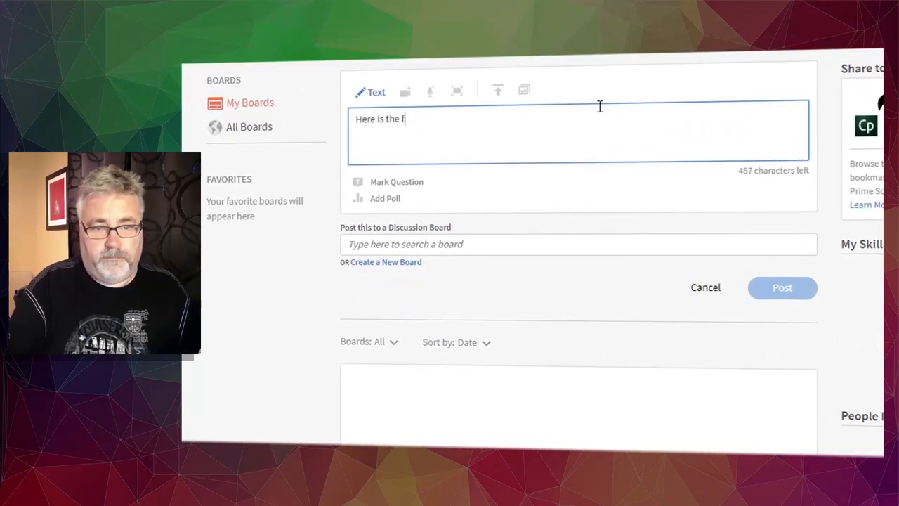
pyautogui.write('irst entry in')
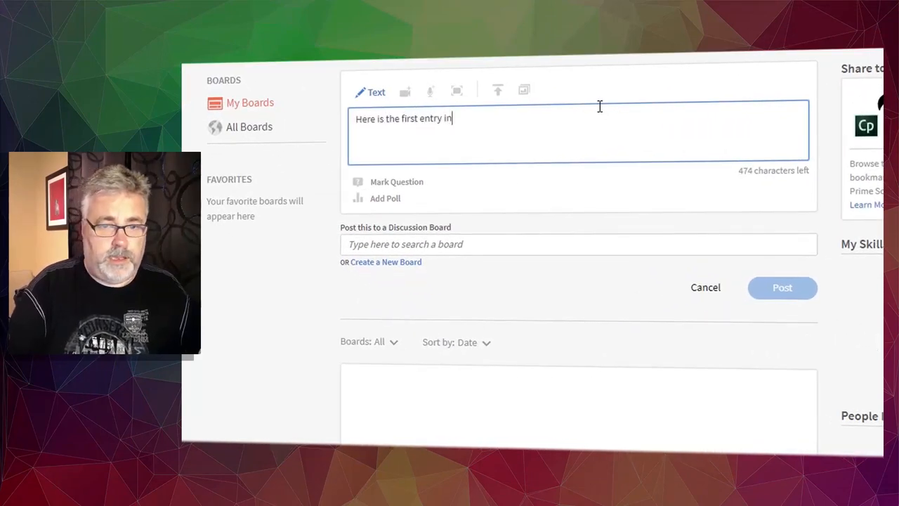
pyautogui.write('a new discussion group on')
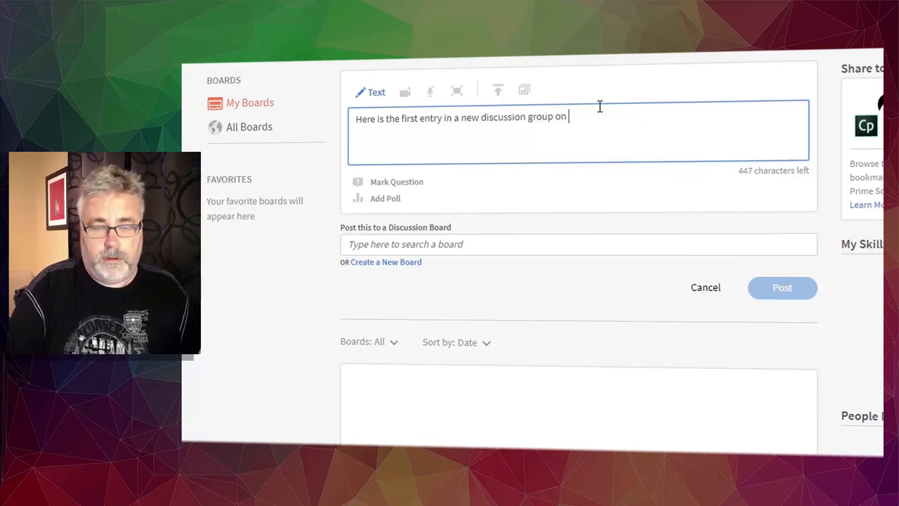
pyautogui.write('LMS Tech')
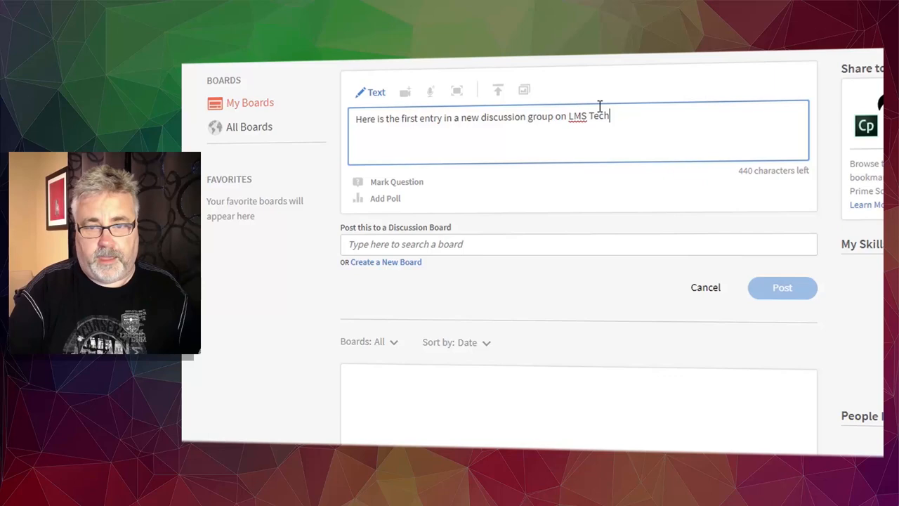
pyautogui.write('.')
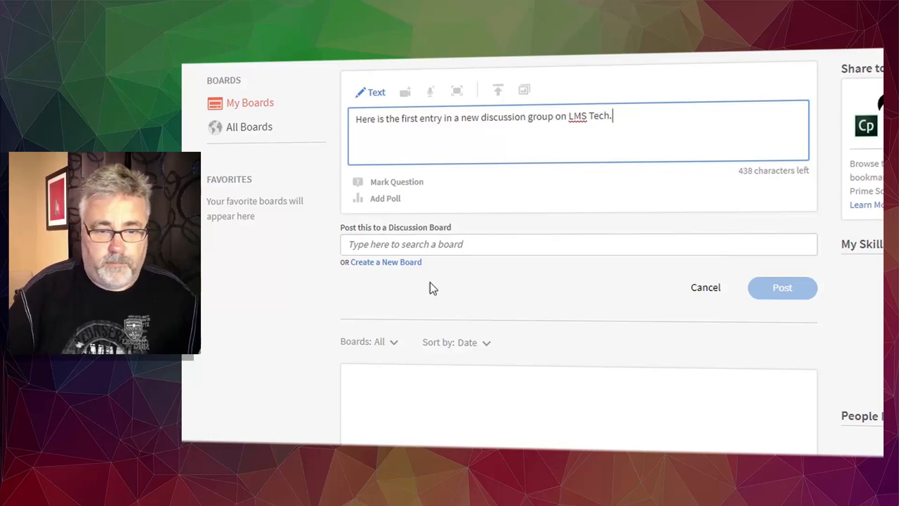
pyautogui.click(385, 261)
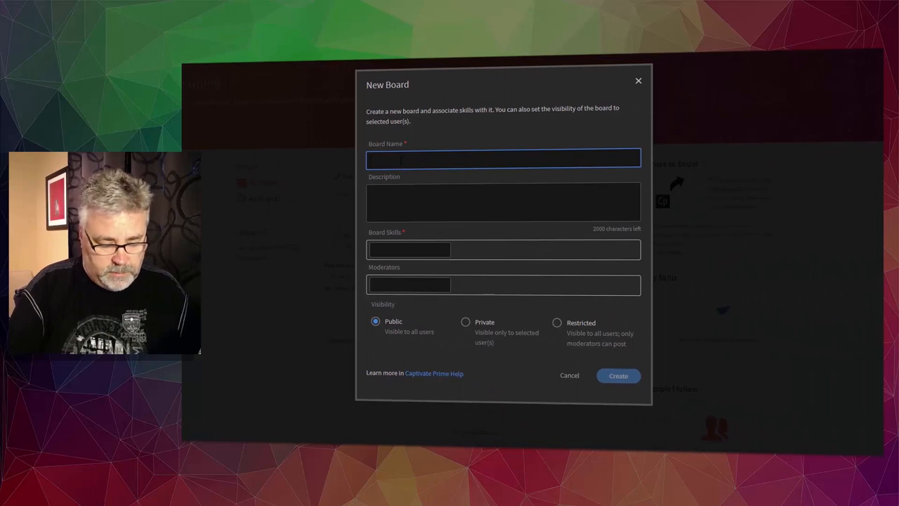
# Step: Name the board LMS Tech with a description about the latest on learning management systems
pyautogui.write('LMS Tech')
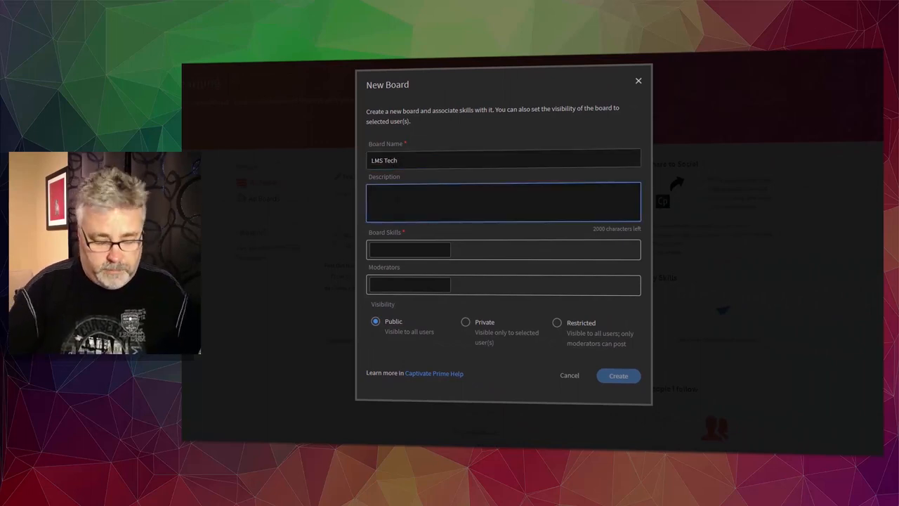
pyautogui.write('The latest conversation ab')
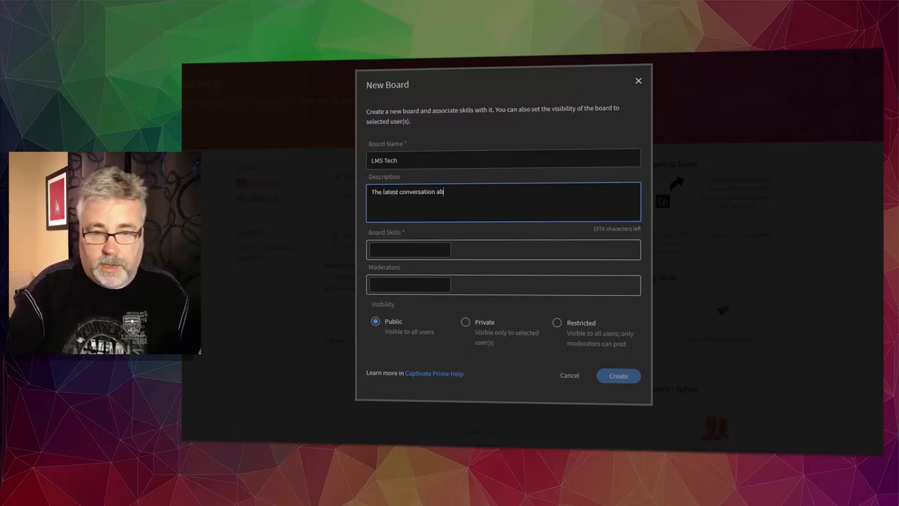
pyautogui.write('out learning')
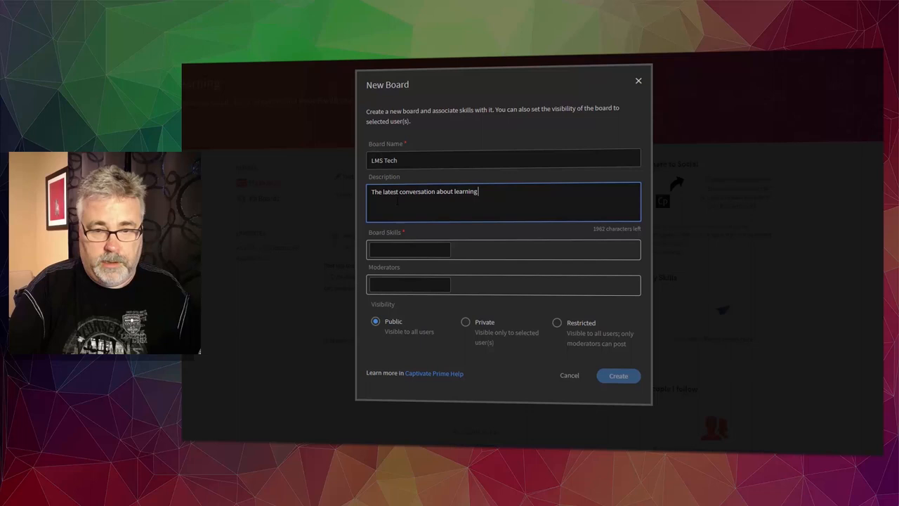
pyautogui.write('management systems')
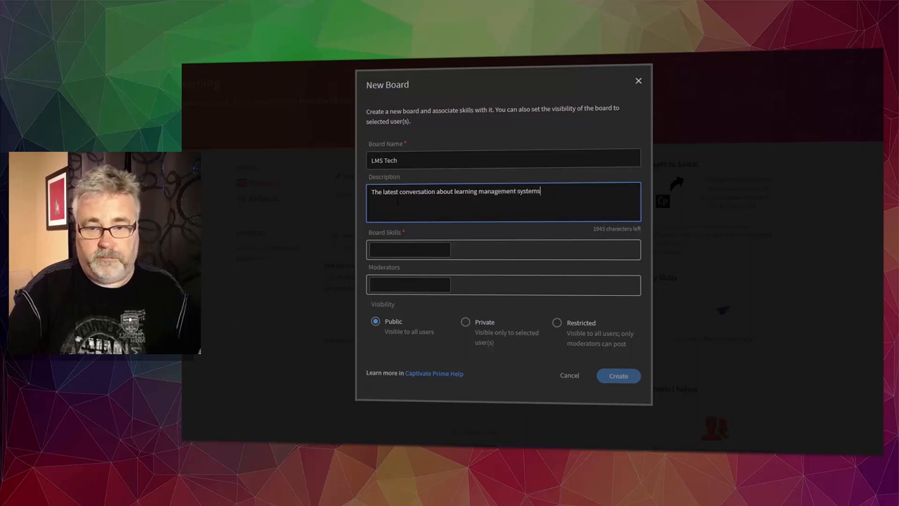
pyautogui.click(408, 250)
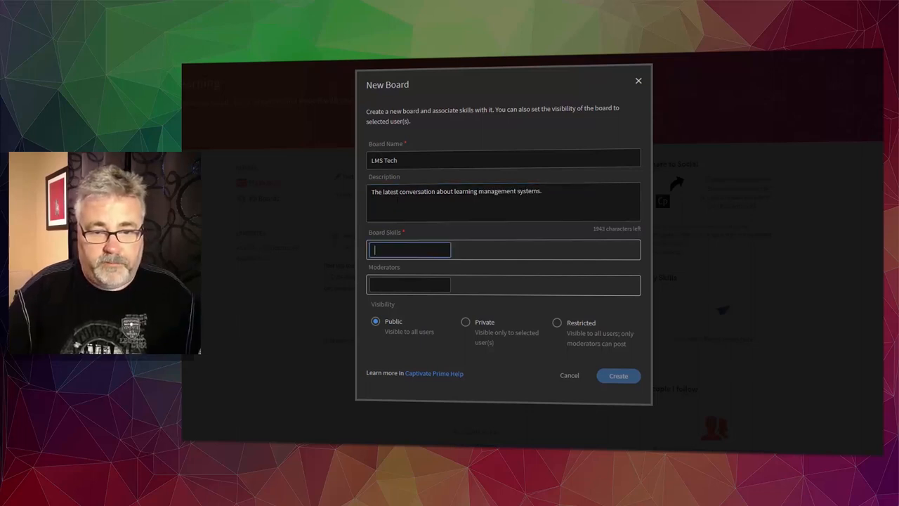
pyautogui.write('general')
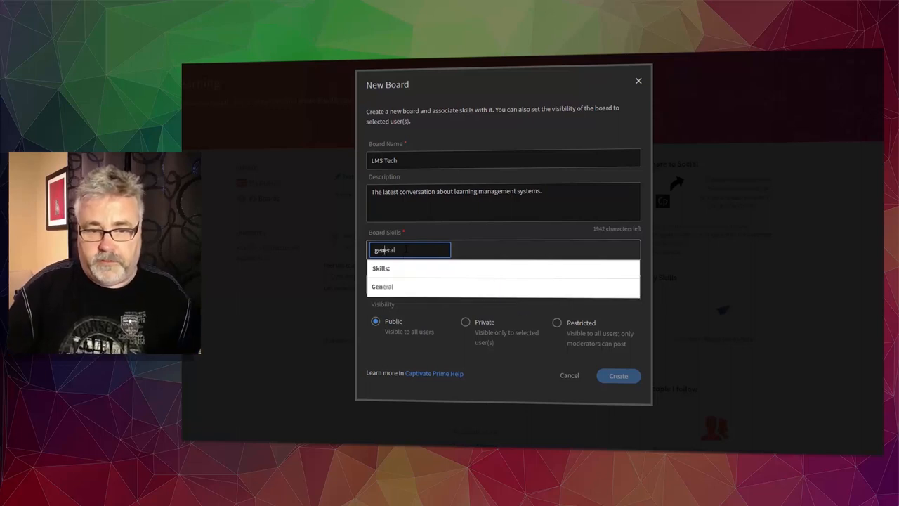
pyautogui.click(382, 286)
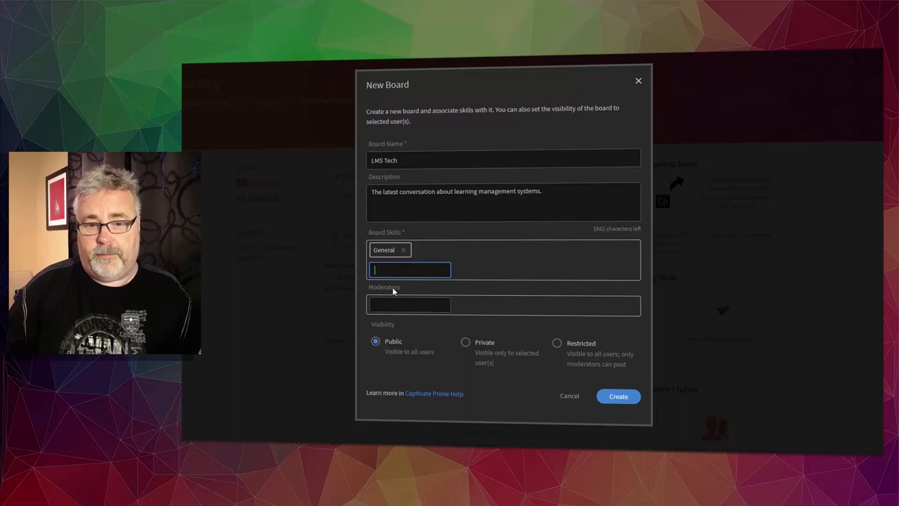
pyautogui.click(409, 303)
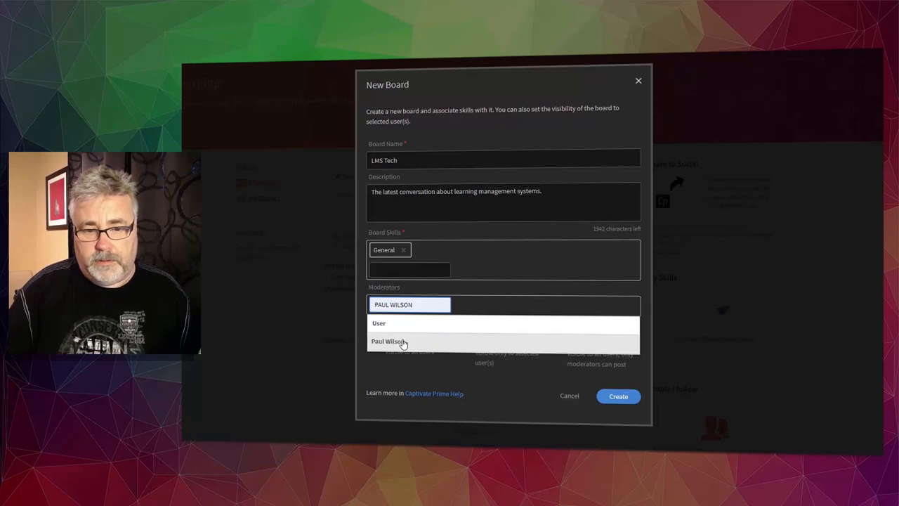
pyautogui.click(388, 341)
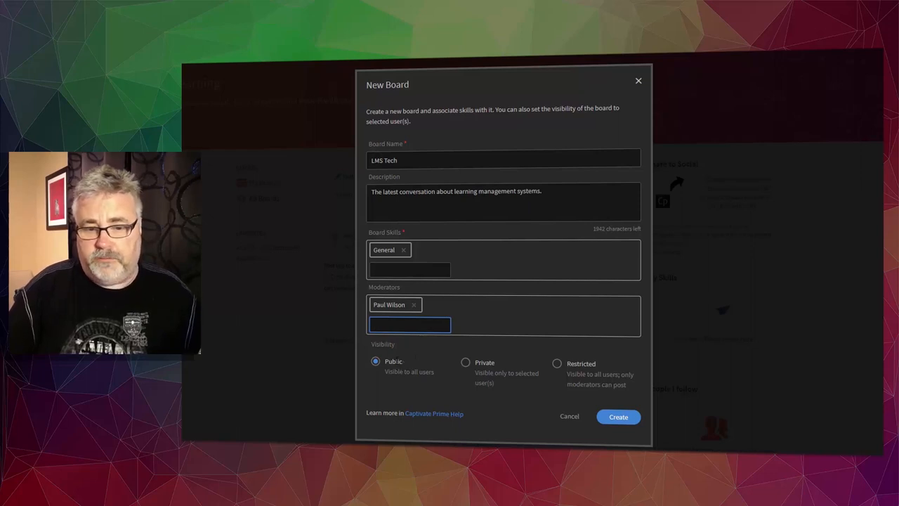
pyautogui.moveTo(416, 366)
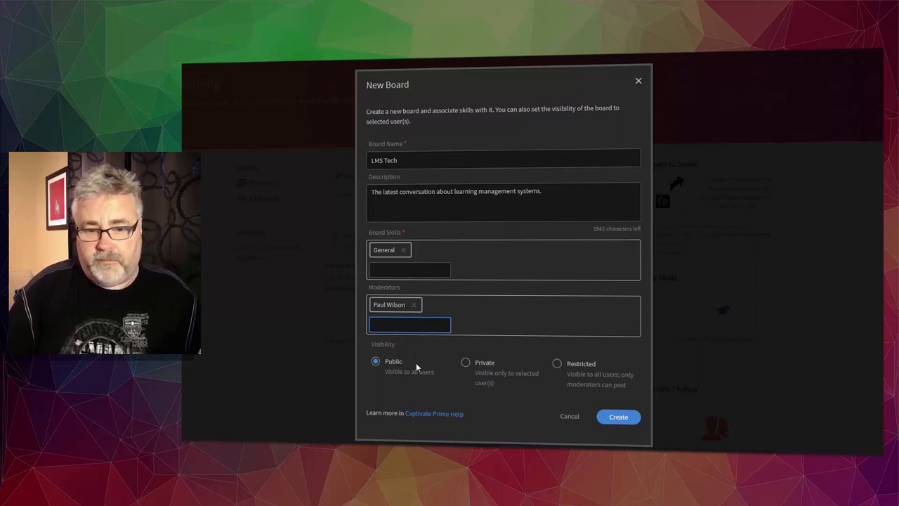
pyautogui.moveTo(455, 354)
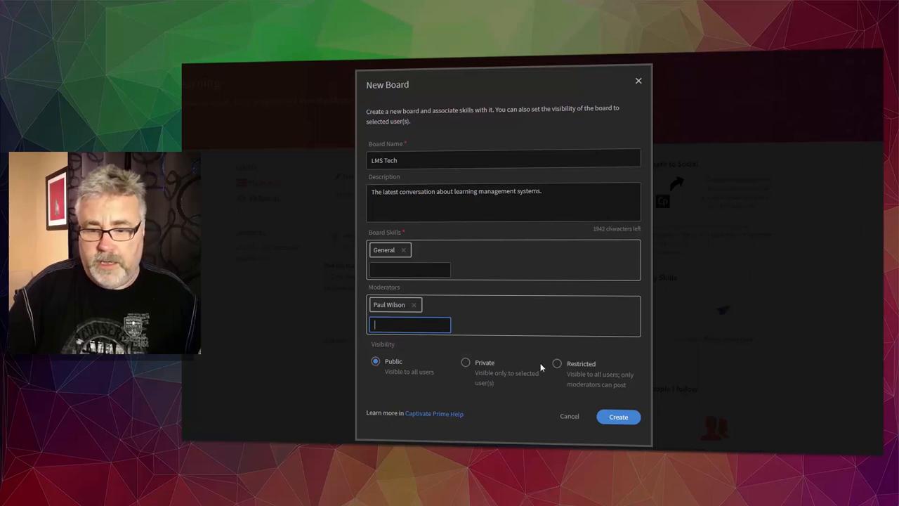
pyautogui.moveTo(635, 368)
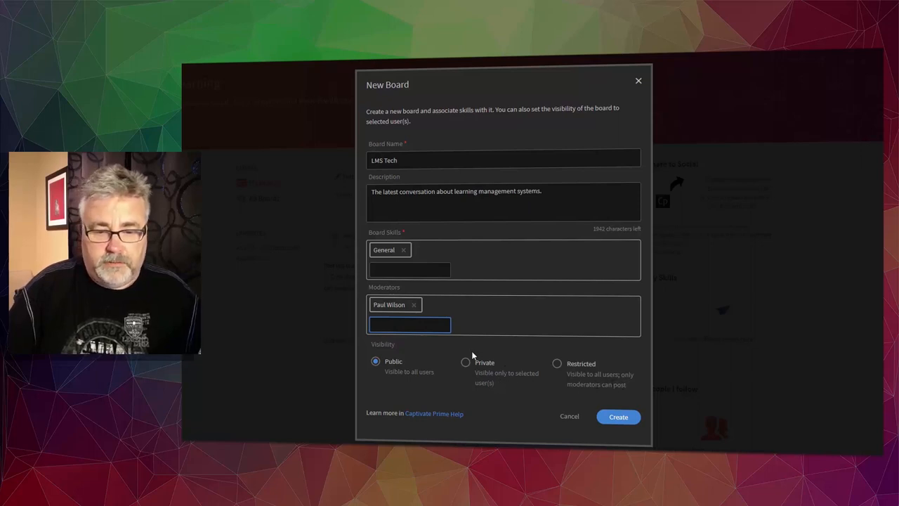
pyautogui.moveTo(618, 416)
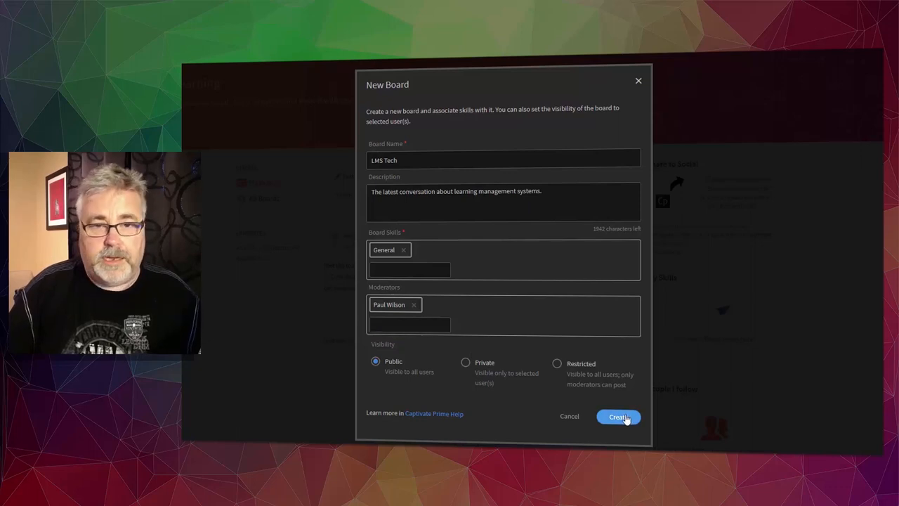
# Step: Create the LMS Tech board and acknowledge the 5-point gamification notice
pyautogui.click(618, 415)
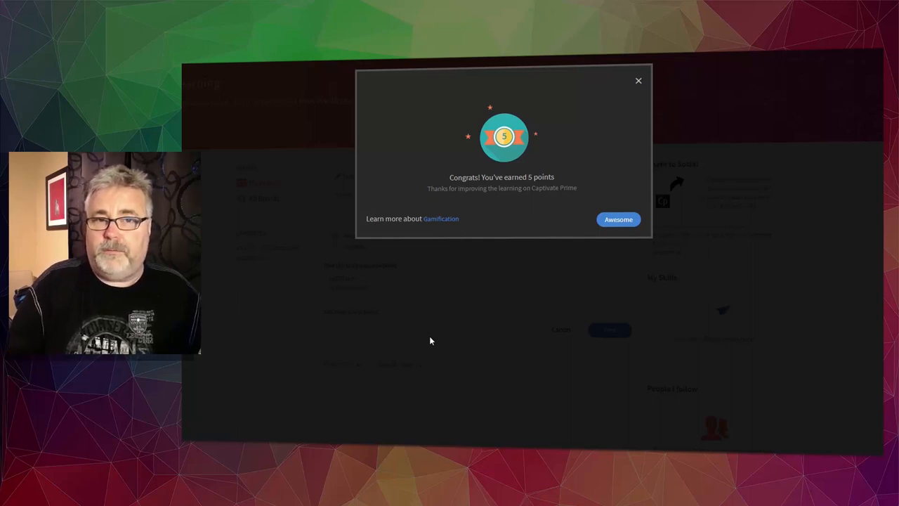
pyautogui.moveTo(374, 340)
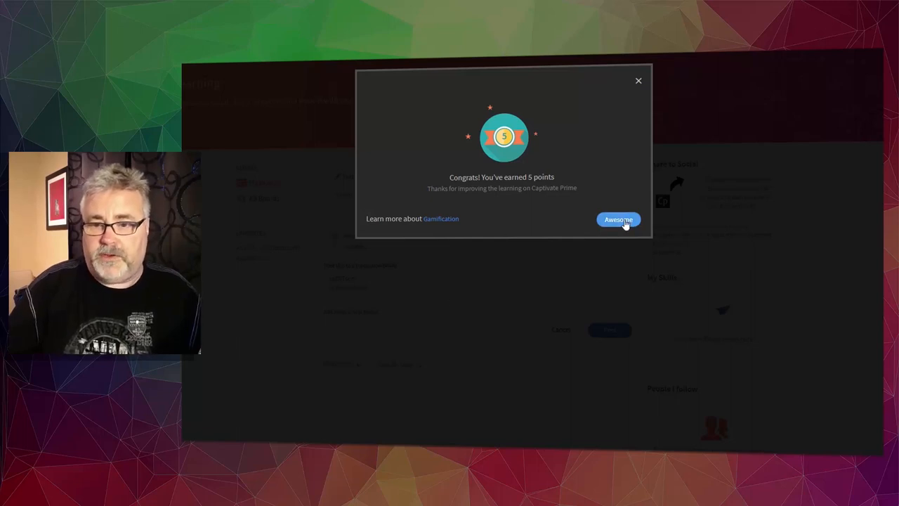
pyautogui.click(618, 219)
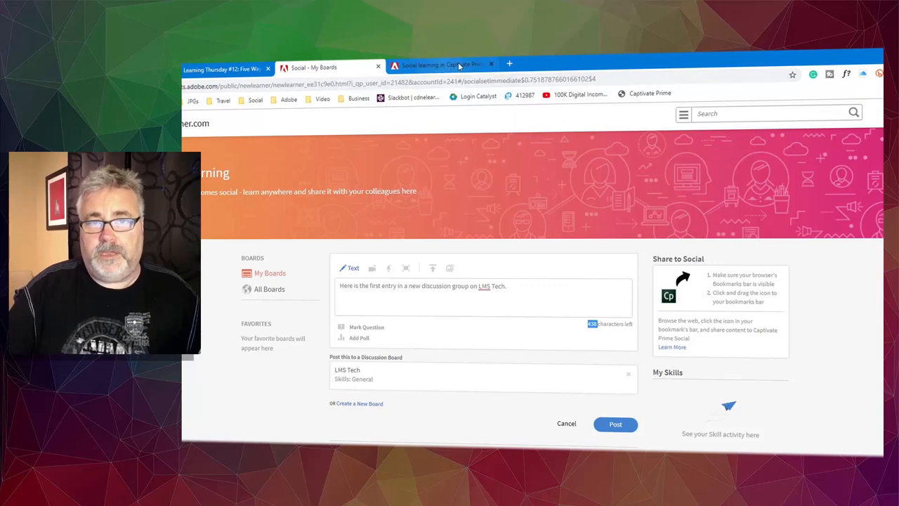
# Step: Publish the first entry to the LMS Tech board
pyautogui.click(508, 63)
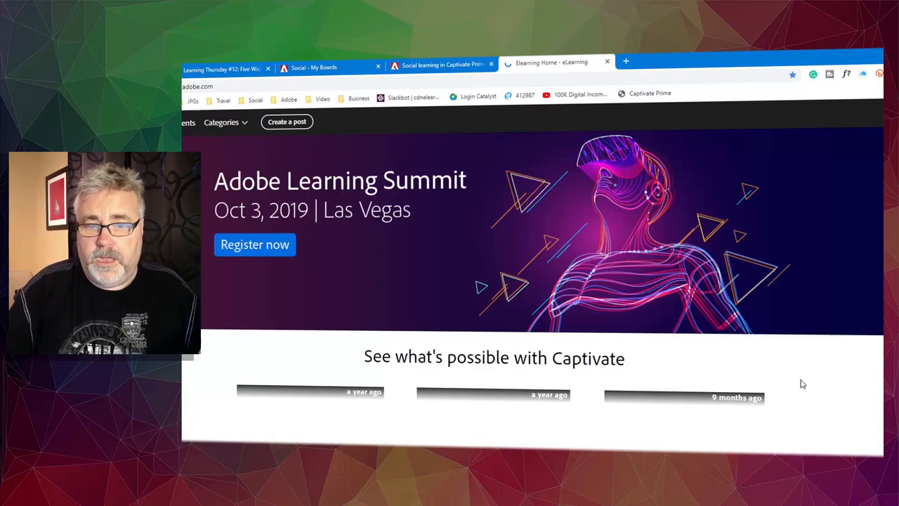
# Step: Scroll down to Featured articles to reach the Learning Thursday #12 article
pyautogui.scroll(-3)
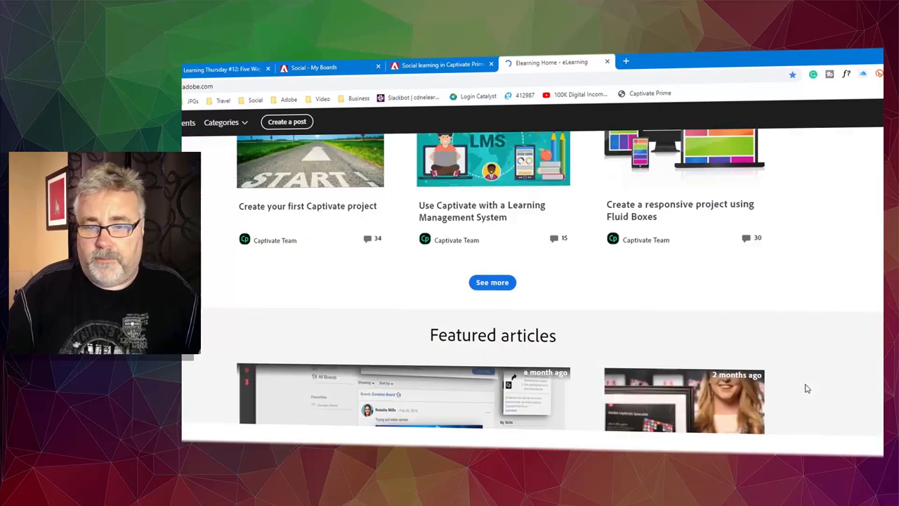
pyautogui.scroll(-3)
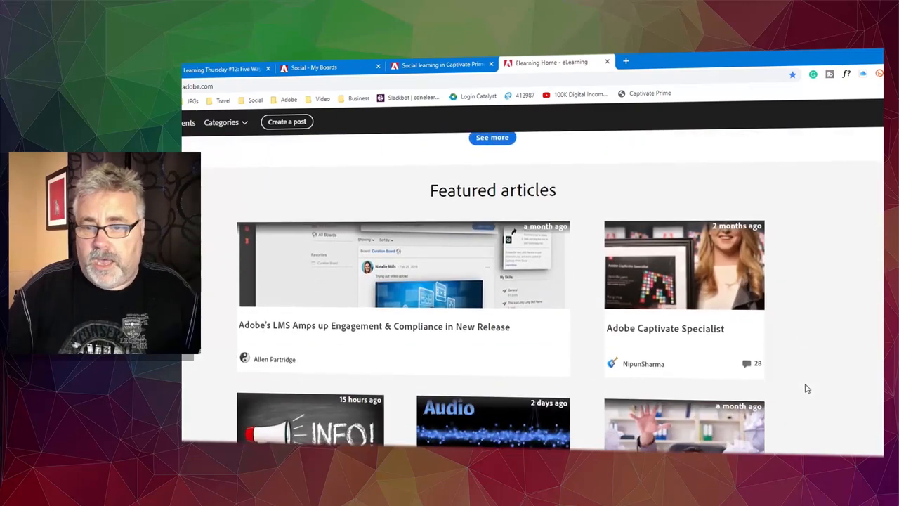
pyautogui.scroll(-3)
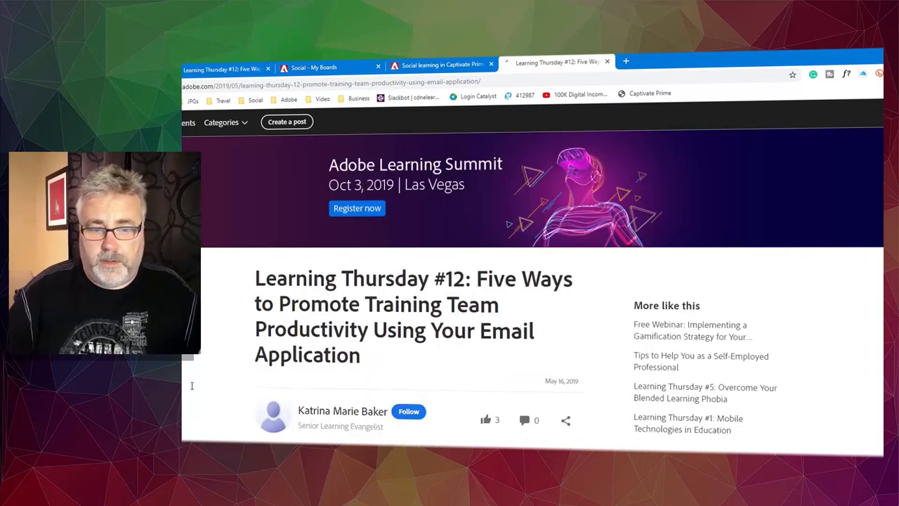
pyautogui.scroll(-3)
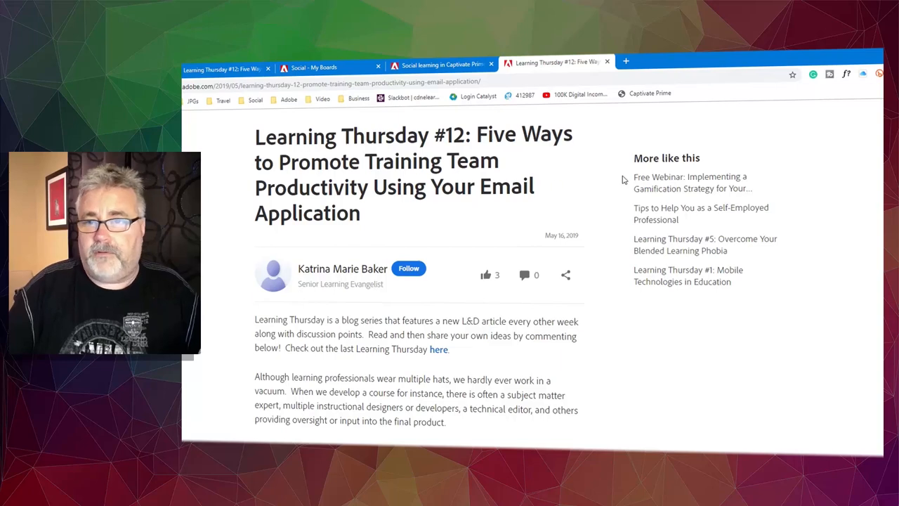
pyautogui.moveTo(639, 138)
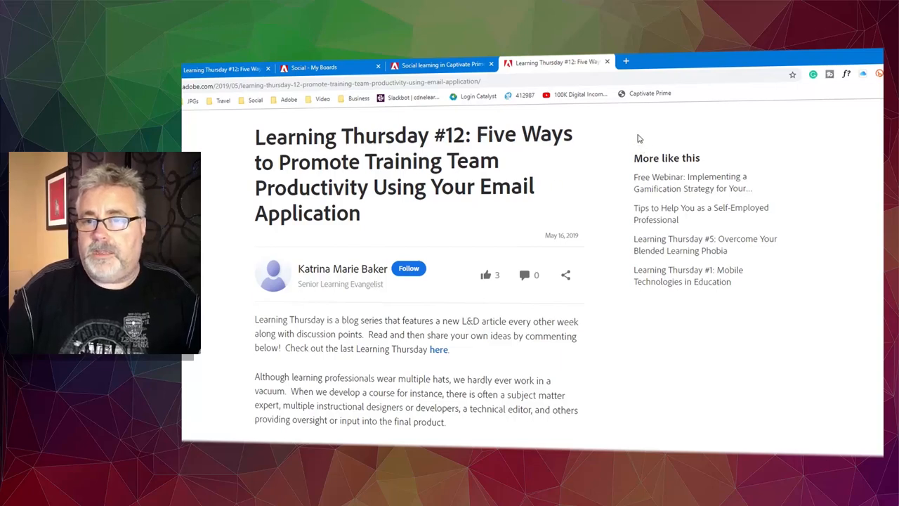
pyautogui.moveTo(649, 92)
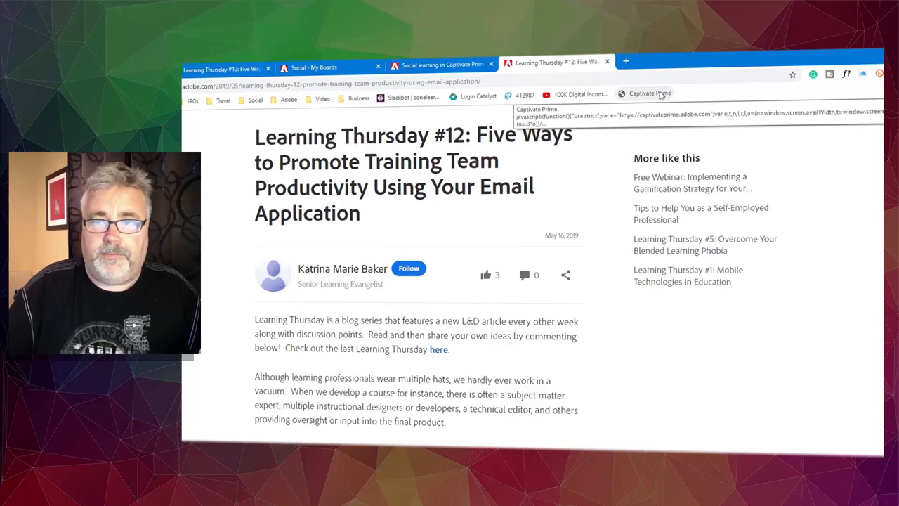
# Step: Share the article via the Captivate Prime bookmarklet with a note "Hey guys, thought you might..."
pyautogui.click(646, 92)
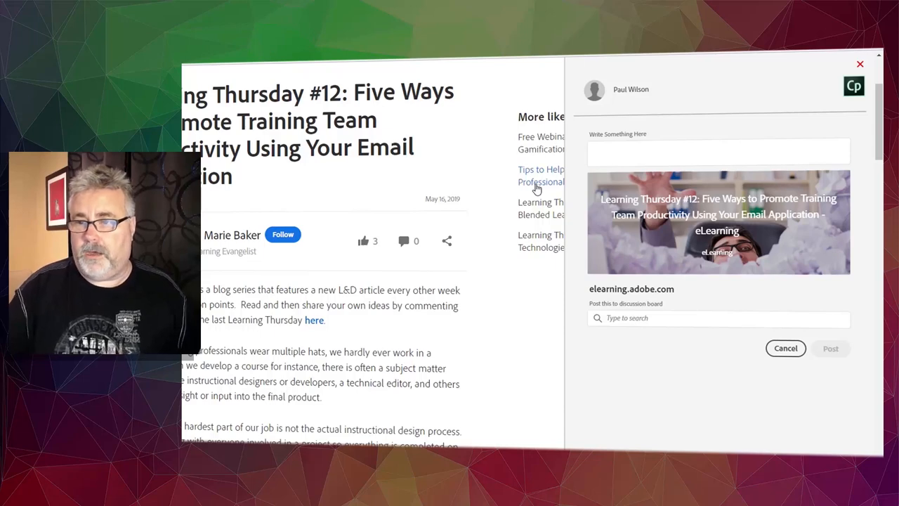
pyautogui.click(718, 150)
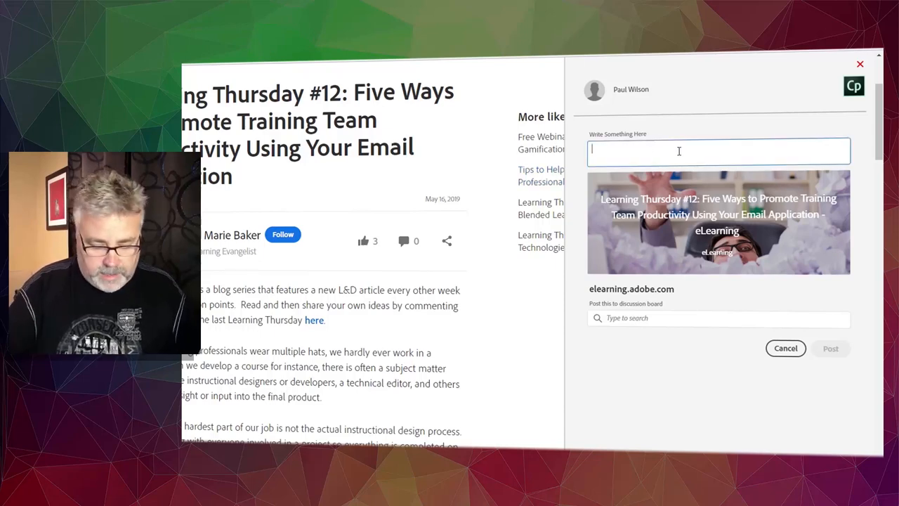
pyautogui.write('Hey guys, found this great article from Katrina that I')
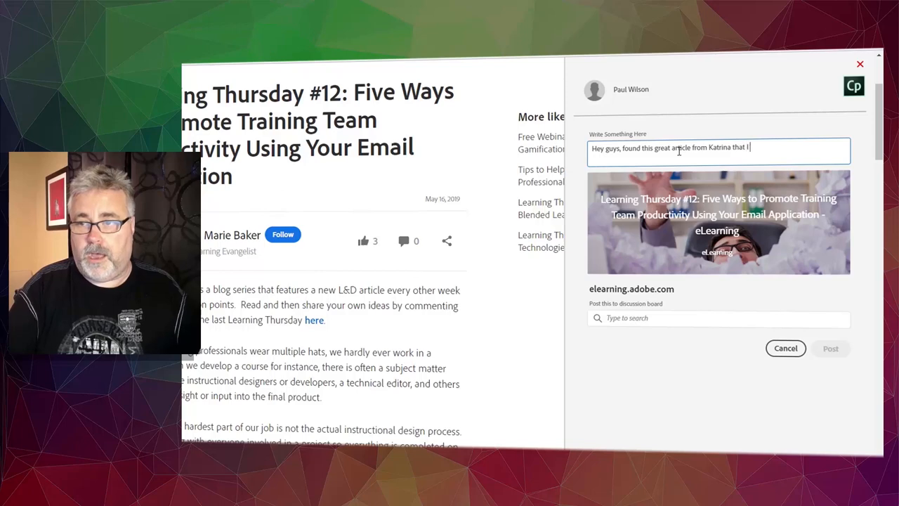
pyautogui.write('thought you might like.')
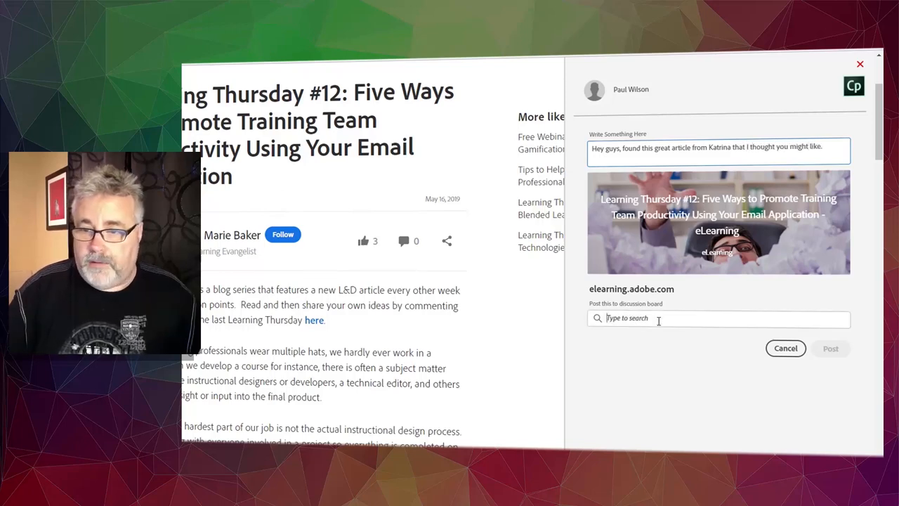
# Step: Post the shared article to the LMS Tech board and dismiss the points confirmation
pyautogui.click(716, 317)
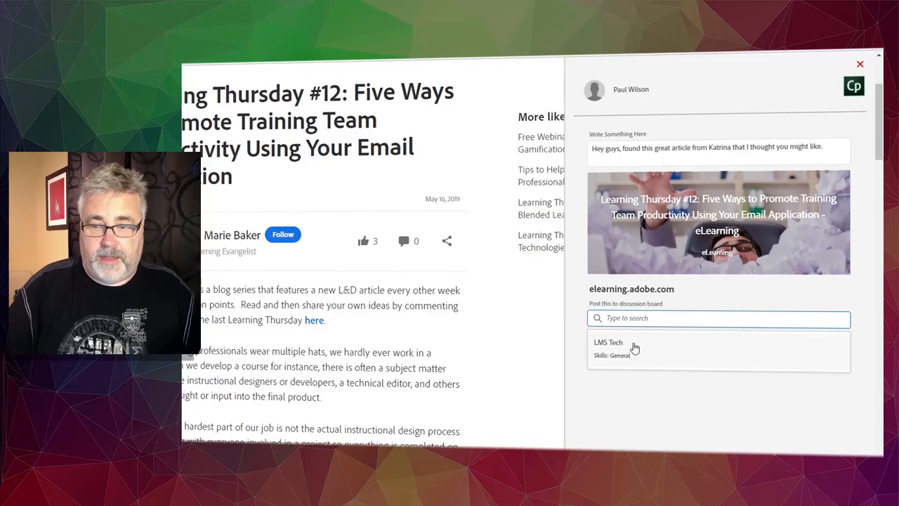
pyautogui.moveTo(651, 351)
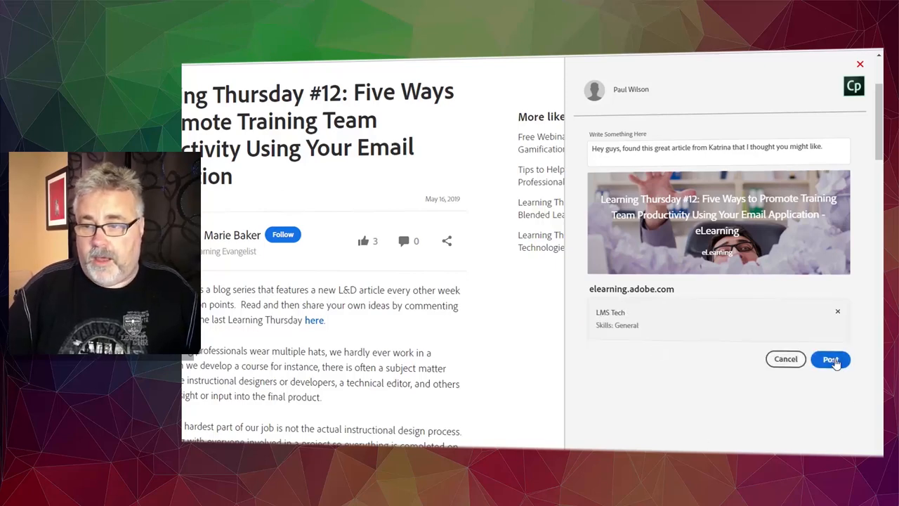
pyautogui.click(830, 360)
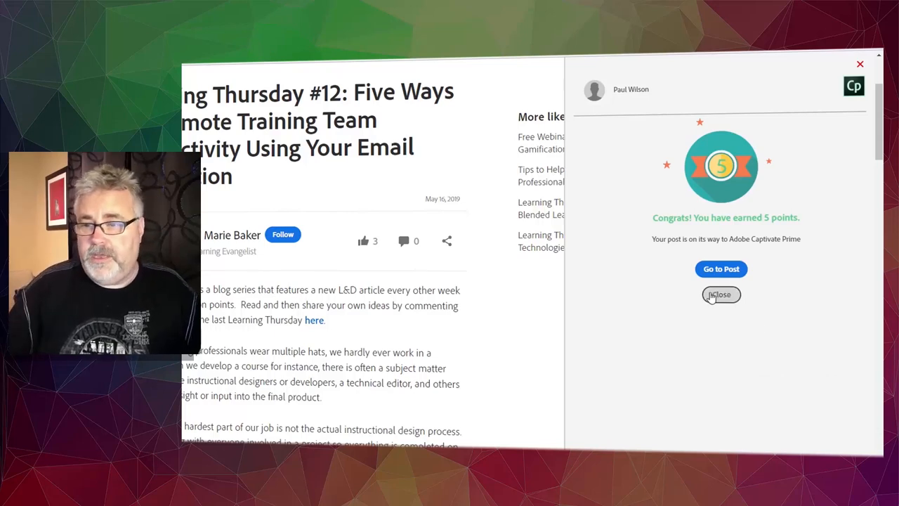
pyautogui.click(721, 295)
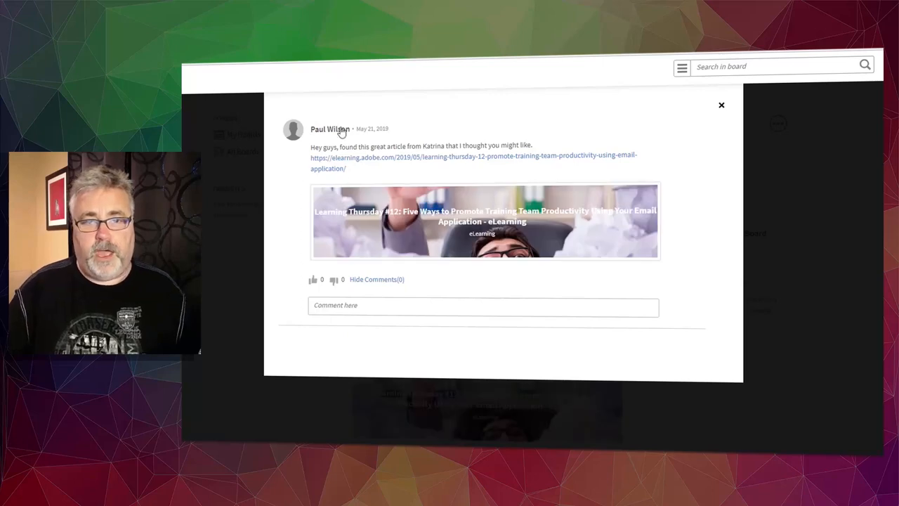
pyautogui.moveTo(520, 241)
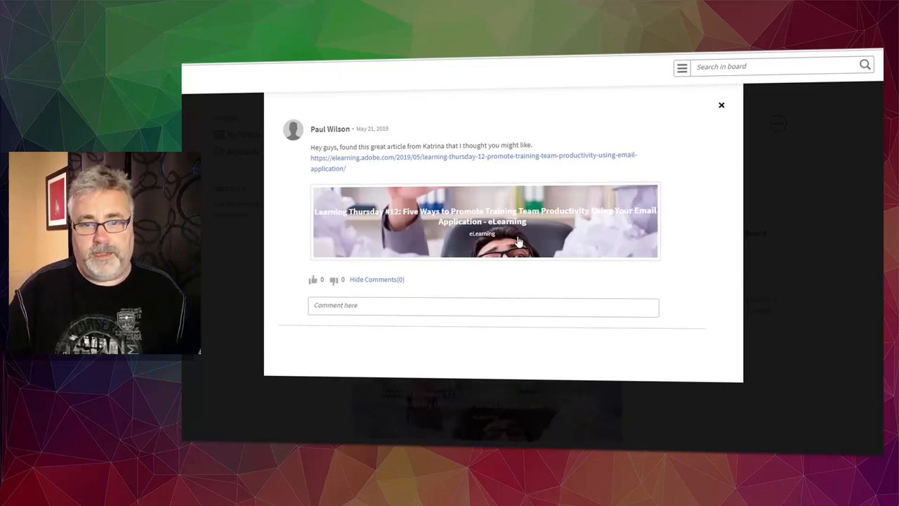
pyautogui.moveTo(648, 235)
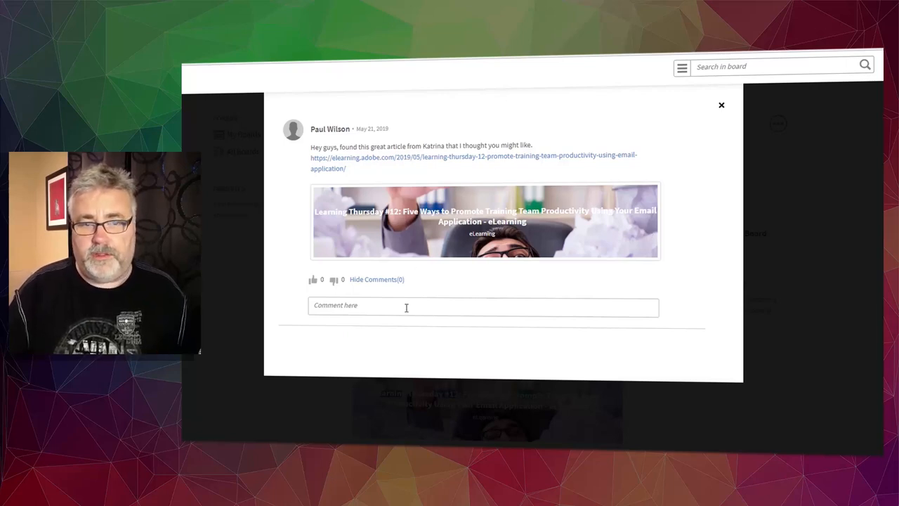
# Step: Post the comment "Thank Paul. That's really great." under the shared article post
pyautogui.click(406, 306)
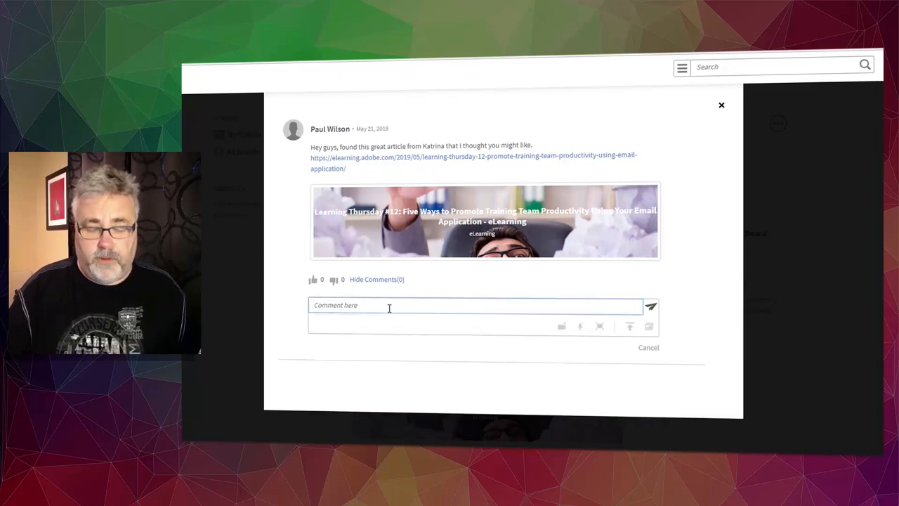
pyautogui.write("Thank Paul. That's really great.")
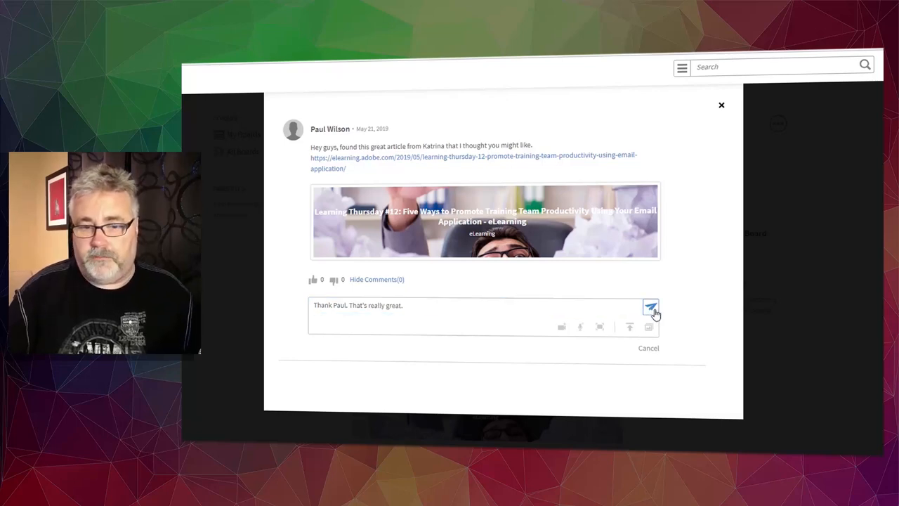
pyautogui.click(649, 307)
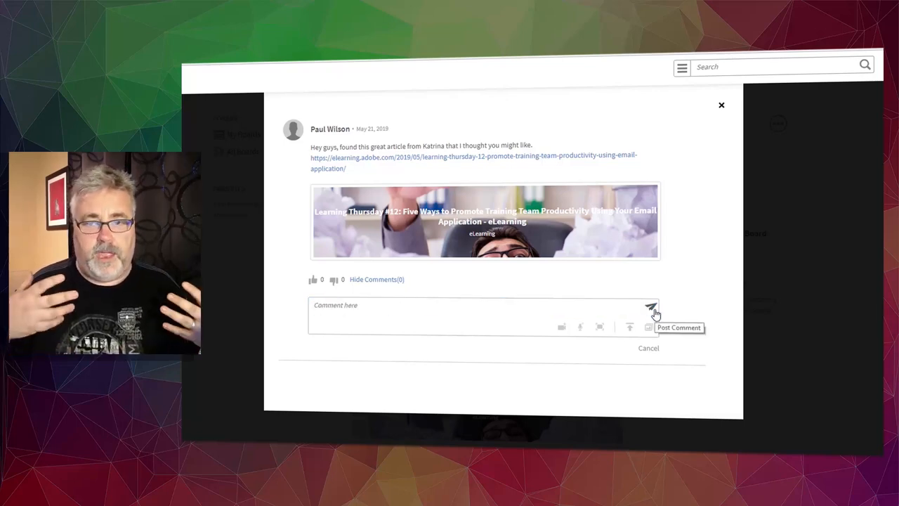
pyautogui.click(650, 308)
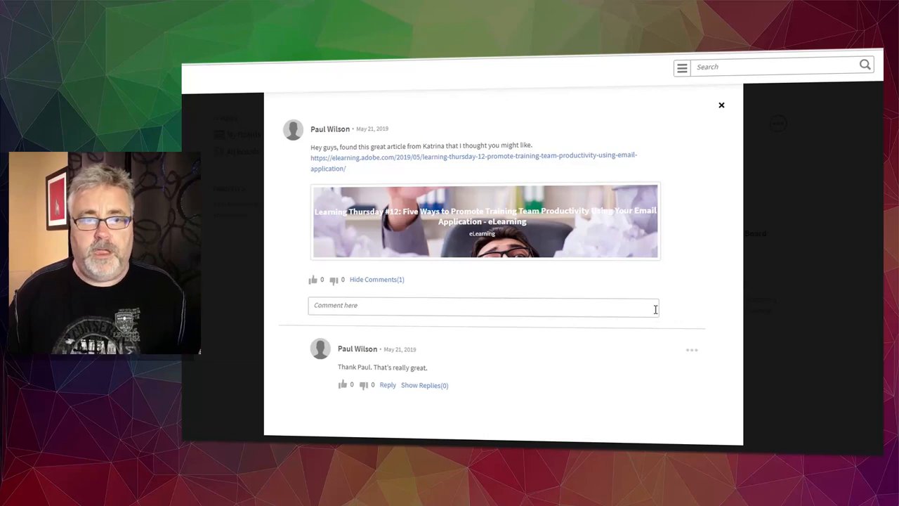